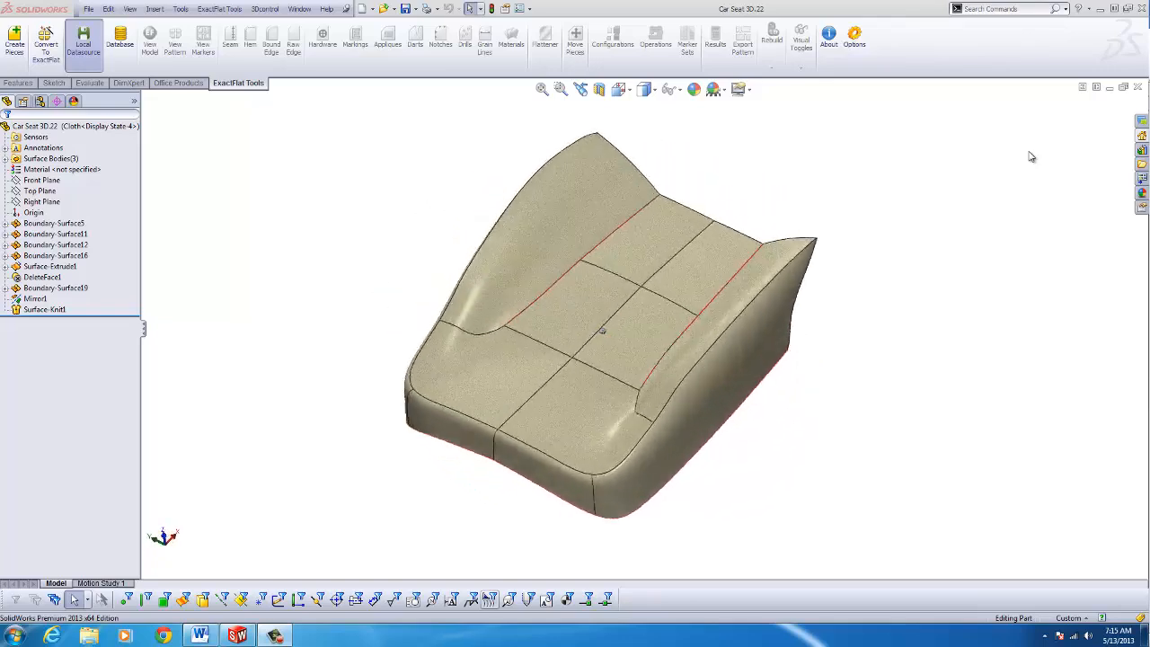
Orbit the car seat to view it from the side, then back to the front
{"action": "left_click_drag", "start_coordinate": [602, 332], "coordinate": [589, 319]}
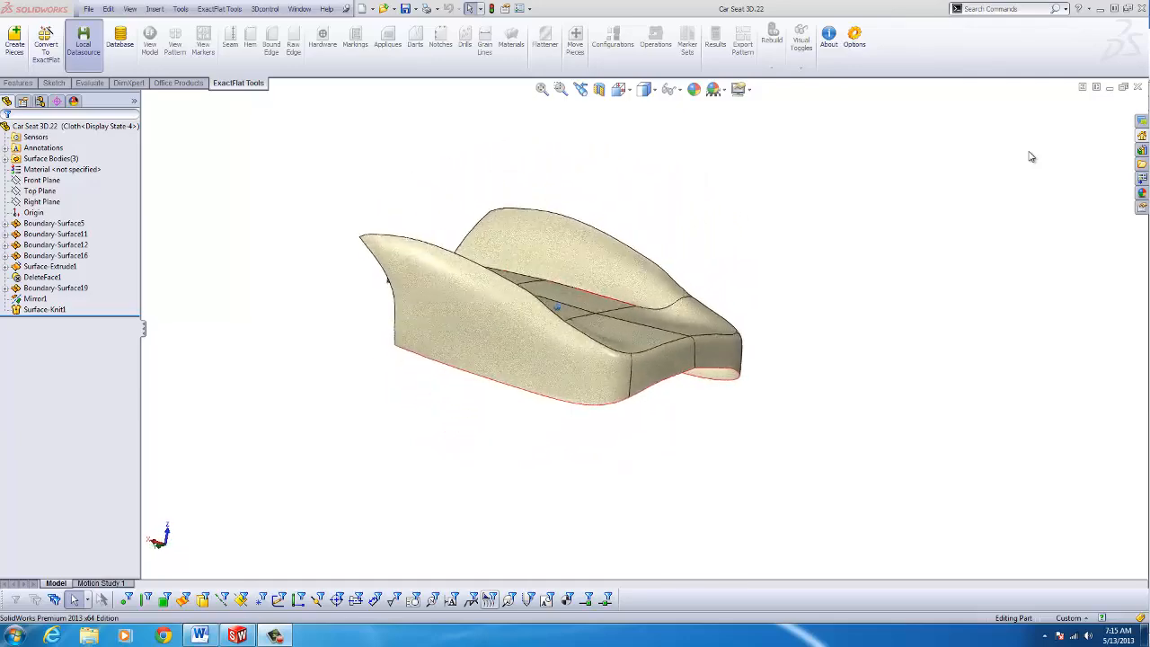
{"action": "left_click_drag", "start_coordinate": [557, 306], "coordinate": [557, 346]}
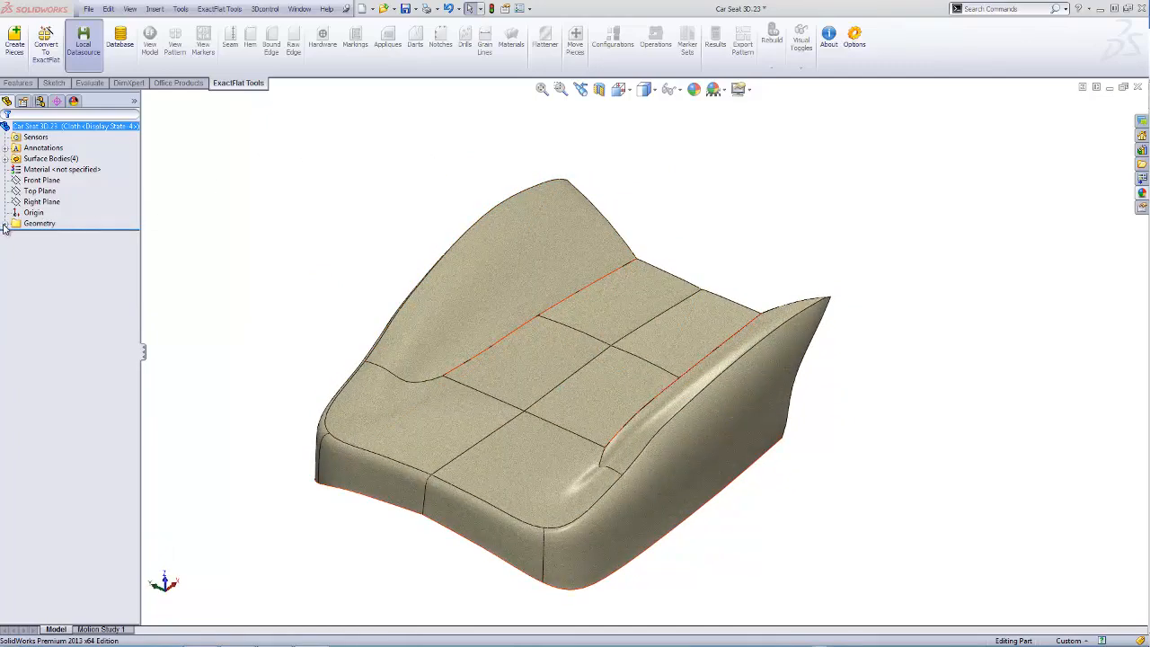
Start Create Pieces with the seat's center cushion faces as input
{"action": "left_click", "coordinate": [7, 223]}
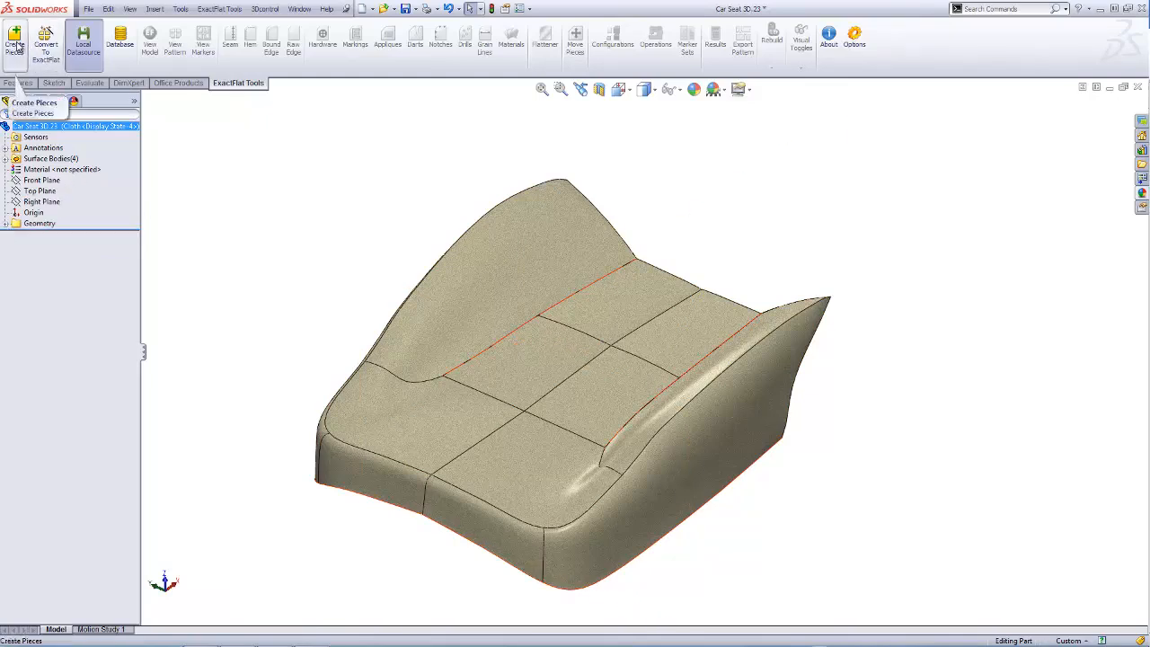
{"action": "left_click", "coordinate": [15, 43]}
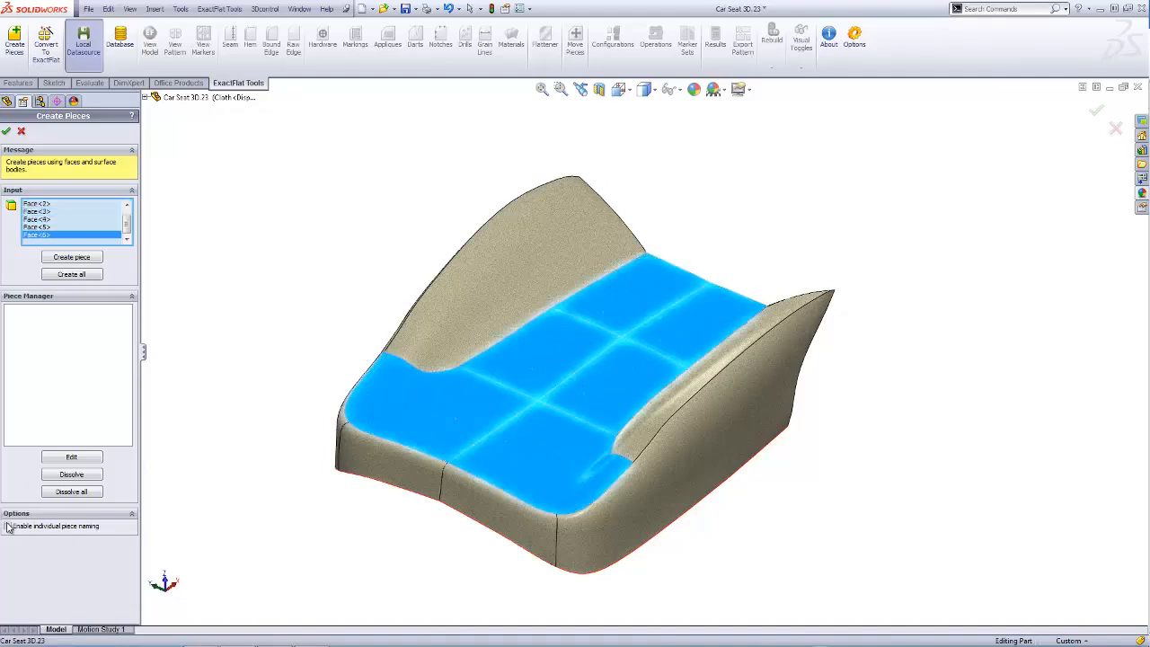
Create the first piece from the selected faces, named 'Cushion'
{"action": "left_click", "coordinate": [71, 256]}
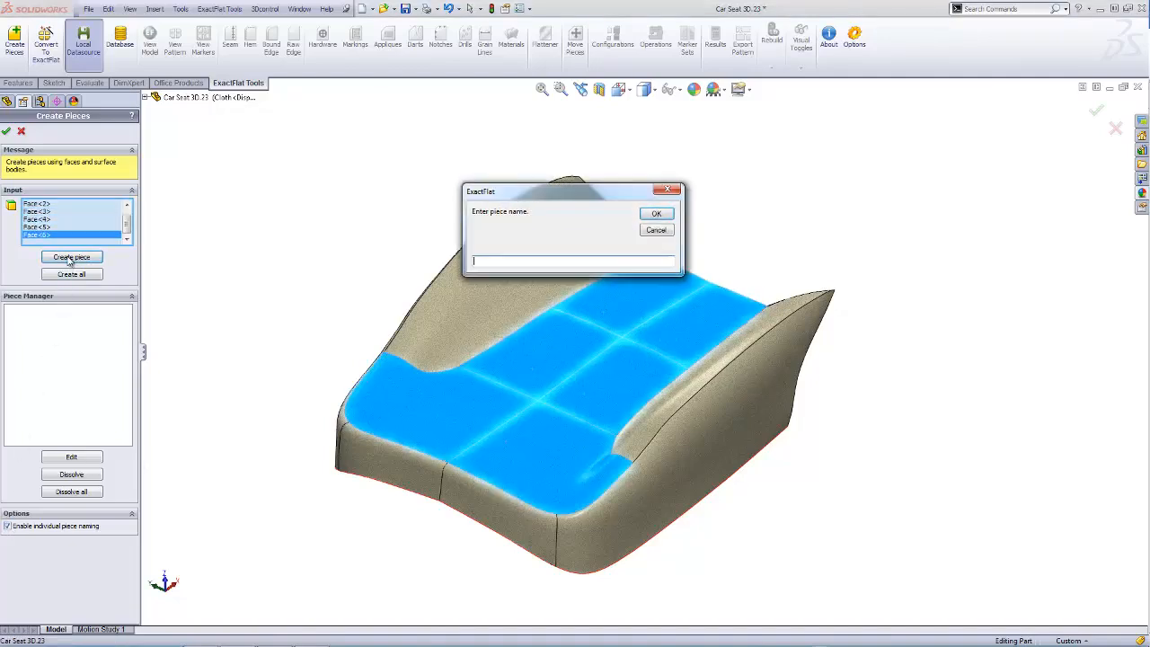
{"action": "type", "text": "Cushion"}
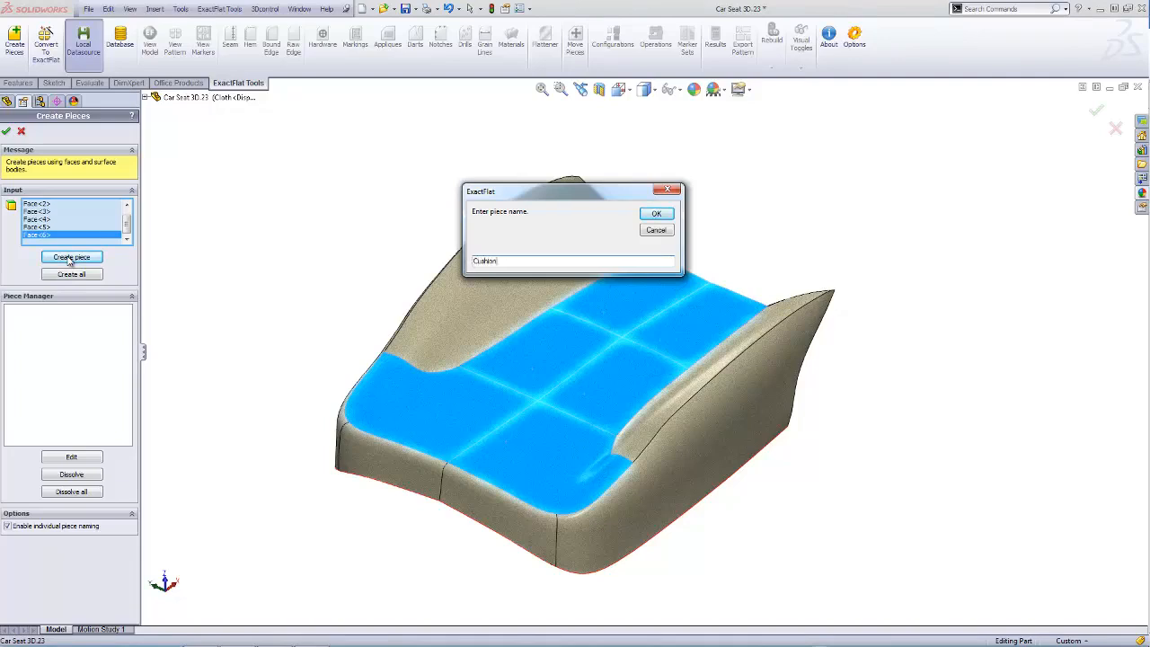
{"action": "left_click", "coordinate": [656, 213]}
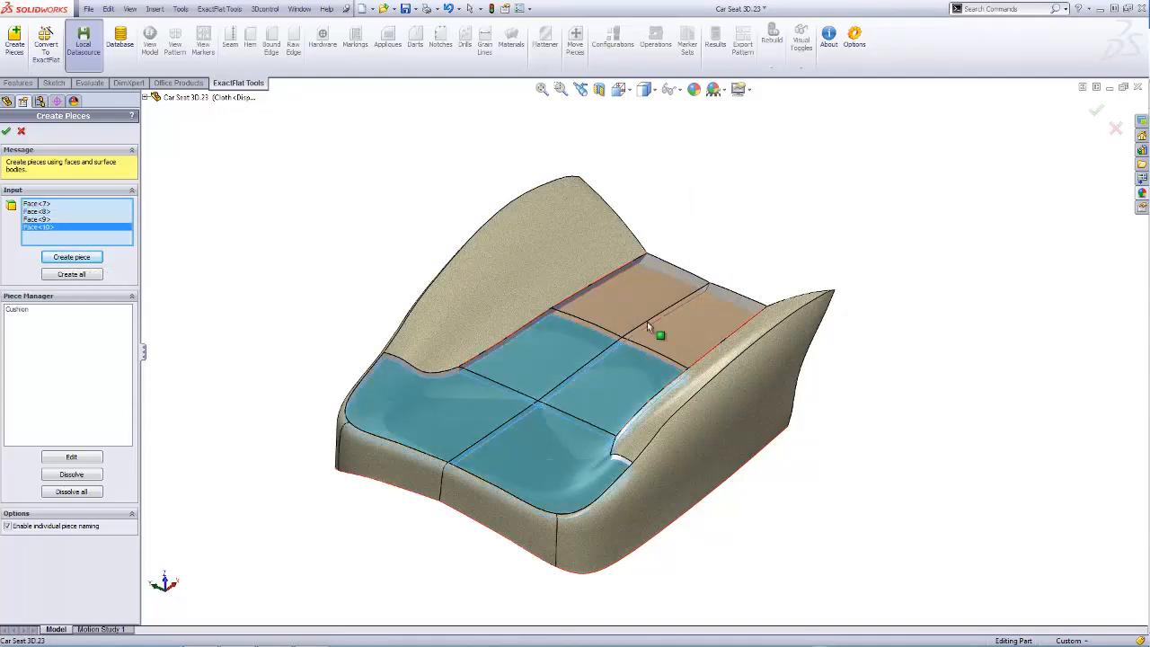
Create a second piece from the next faces, named 'Plus Pod'
{"action": "left_click", "coordinate": [71, 257]}
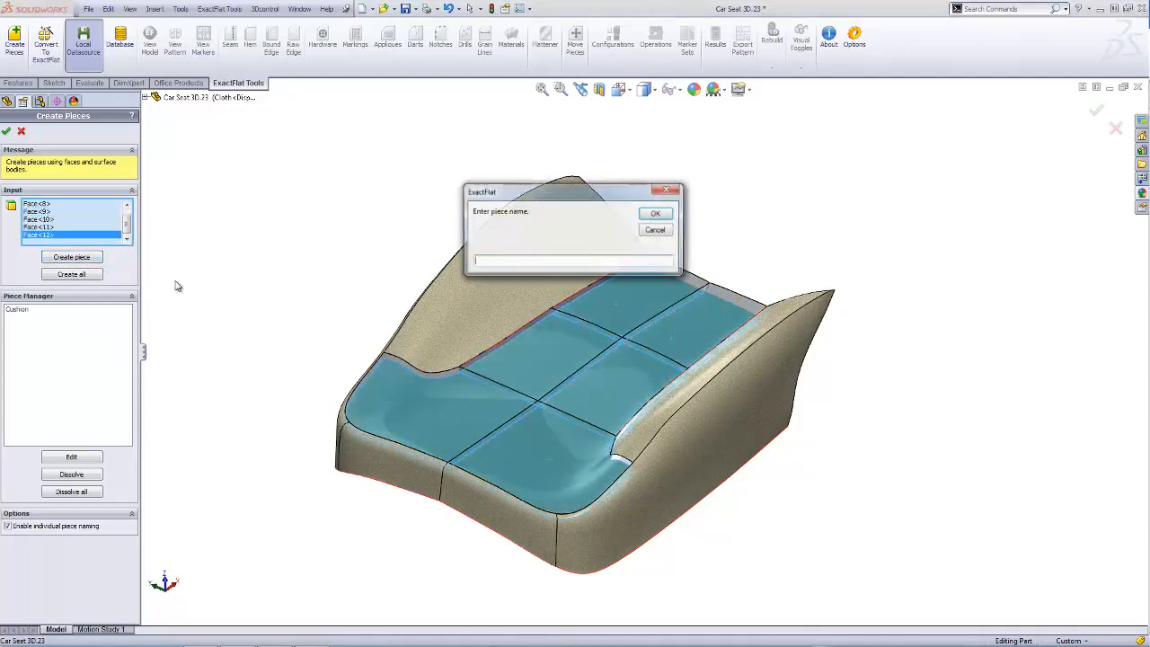
{"action": "type", "text": "Flus Pad"}
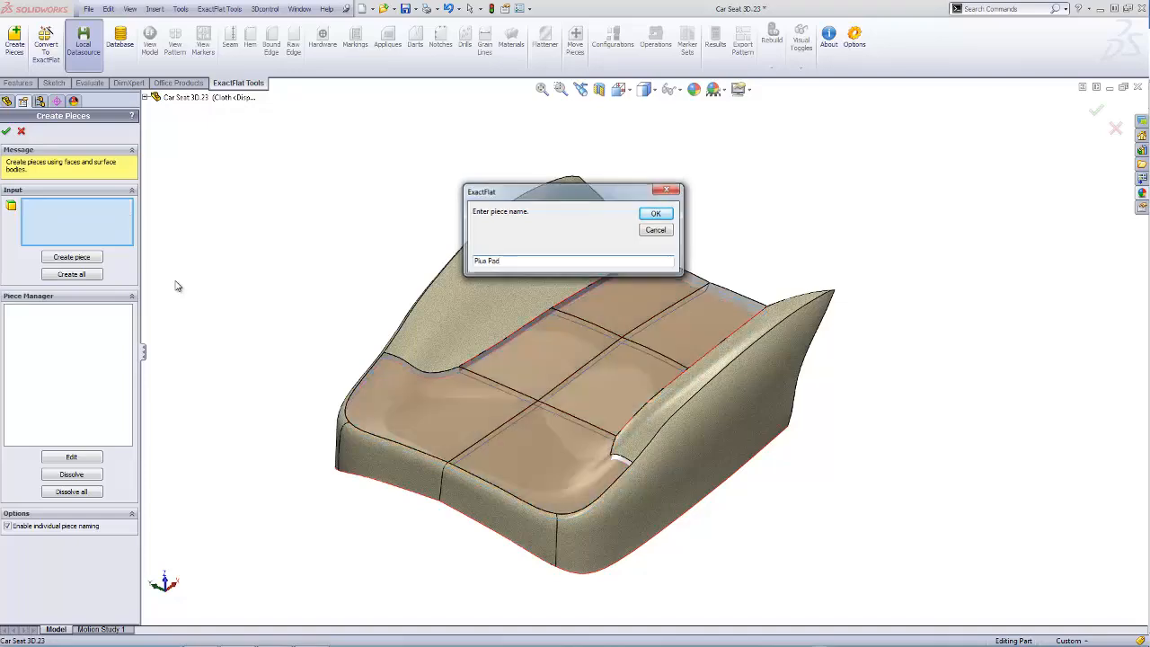
{"action": "left_click", "coordinate": [656, 213]}
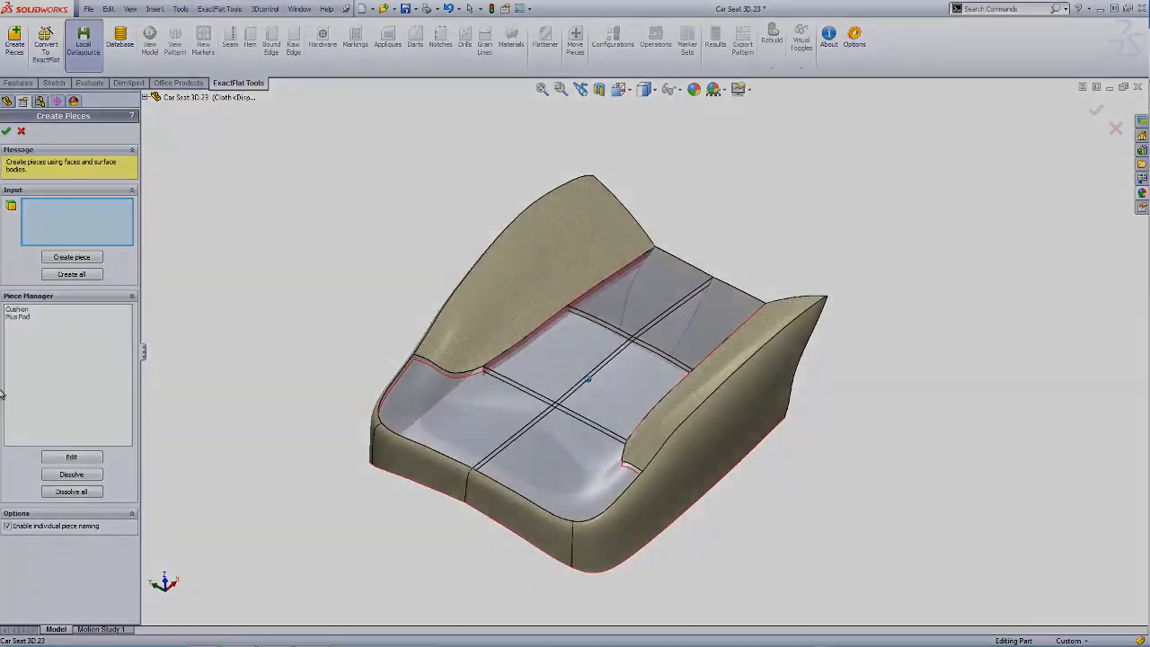
Accept the Create Pieces panel to keep the Cushion and Plus Pod pieces
{"action": "left_click", "coordinate": [71, 274]}
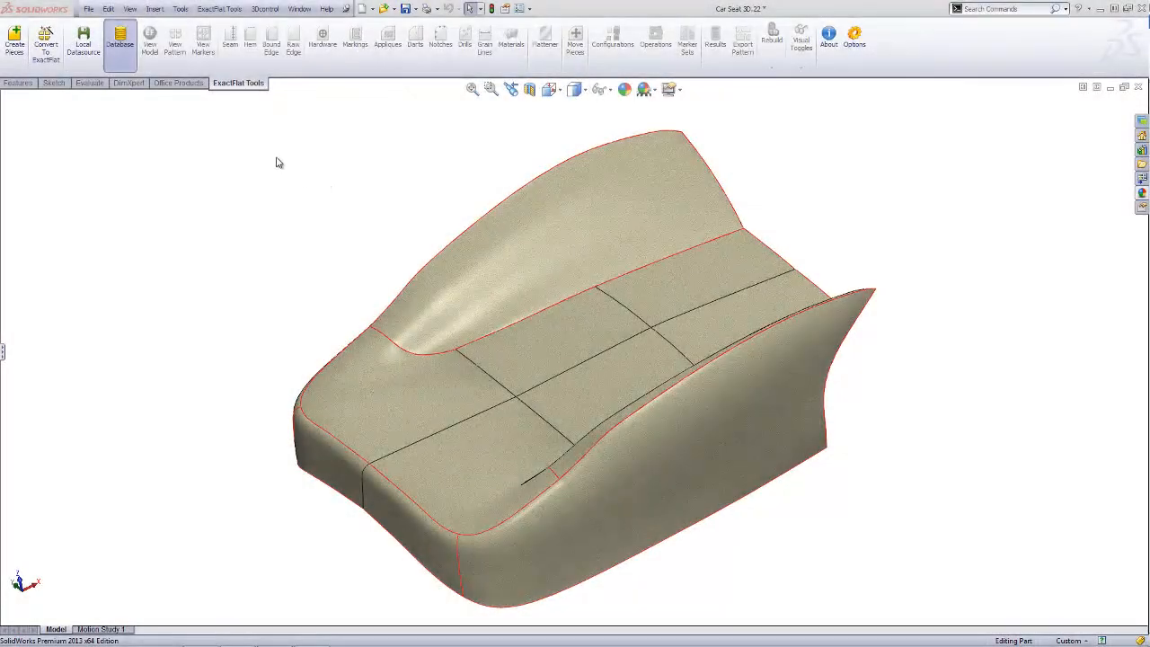
Convert the seat to an ExactFlat part, assigning 72" Grey Non-Woven to its pieces
{"action": "left_click", "coordinate": [45, 43]}
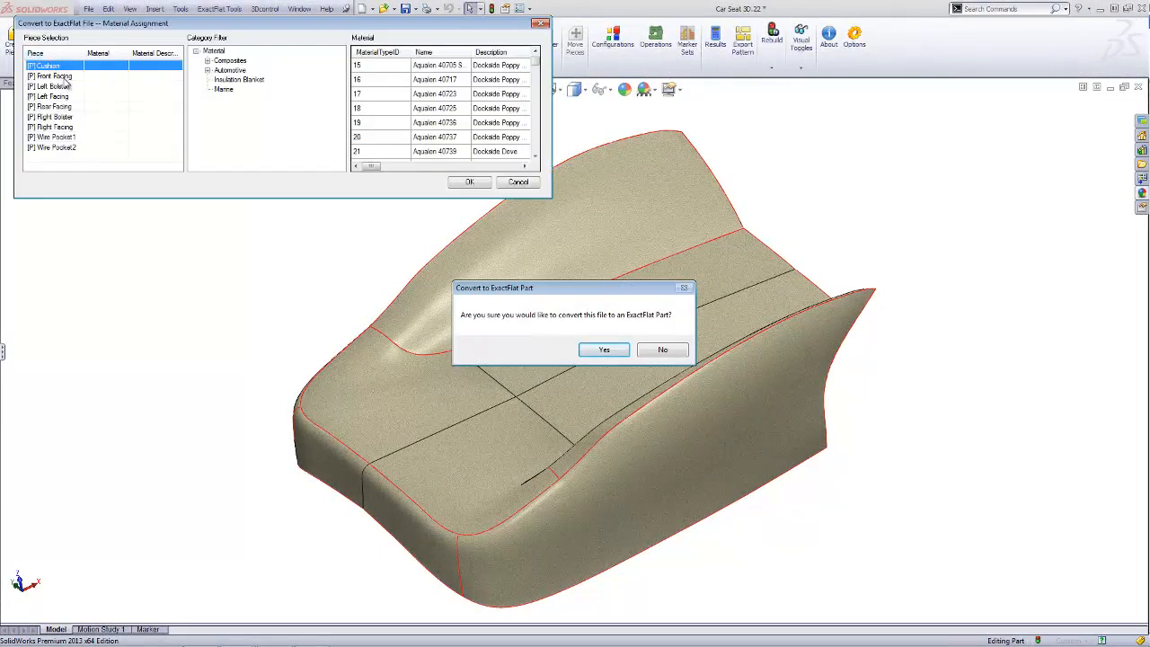
{"action": "left_click", "coordinate": [52, 85]}
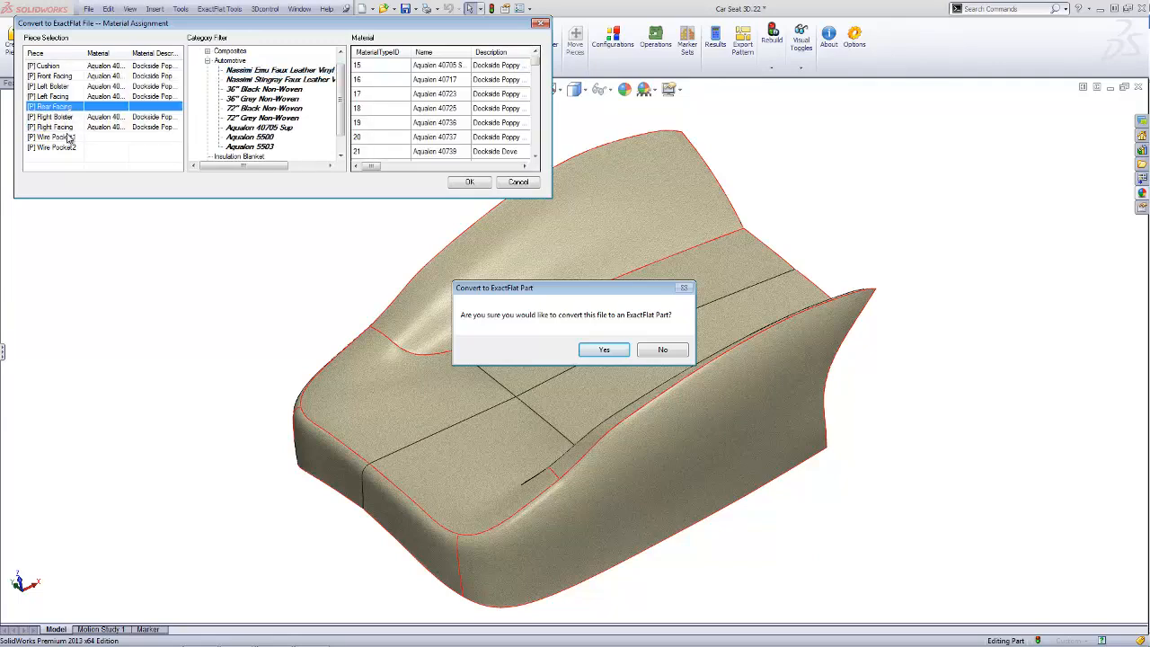
{"action": "left_click", "coordinate": [262, 118]}
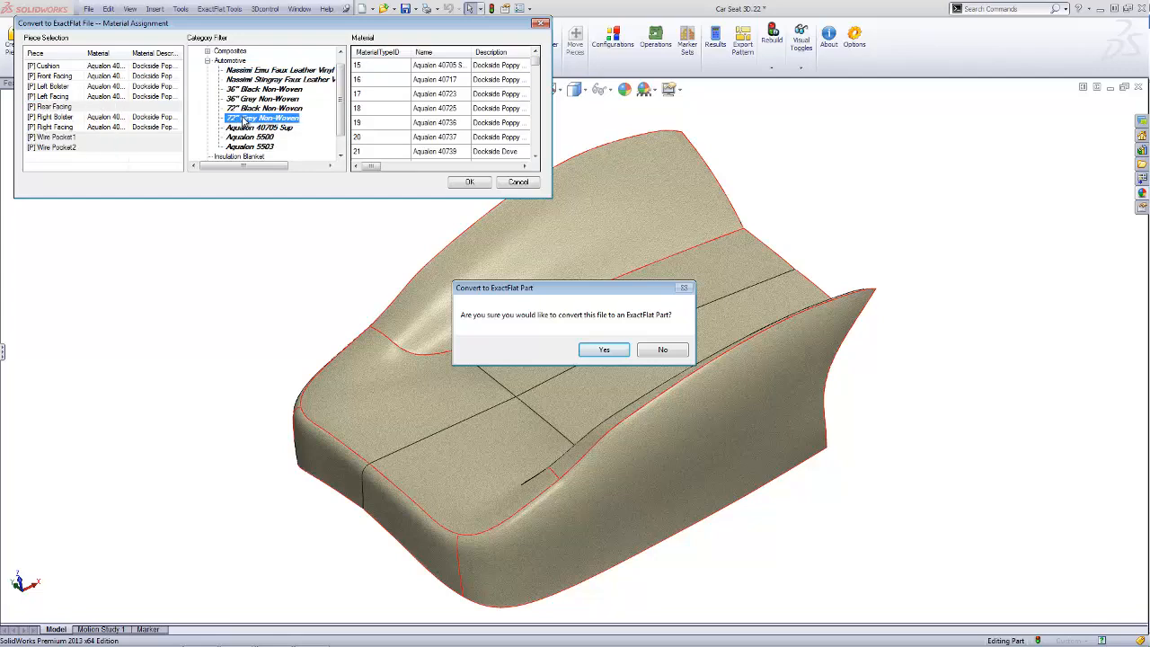
{"action": "left_click", "coordinate": [603, 350]}
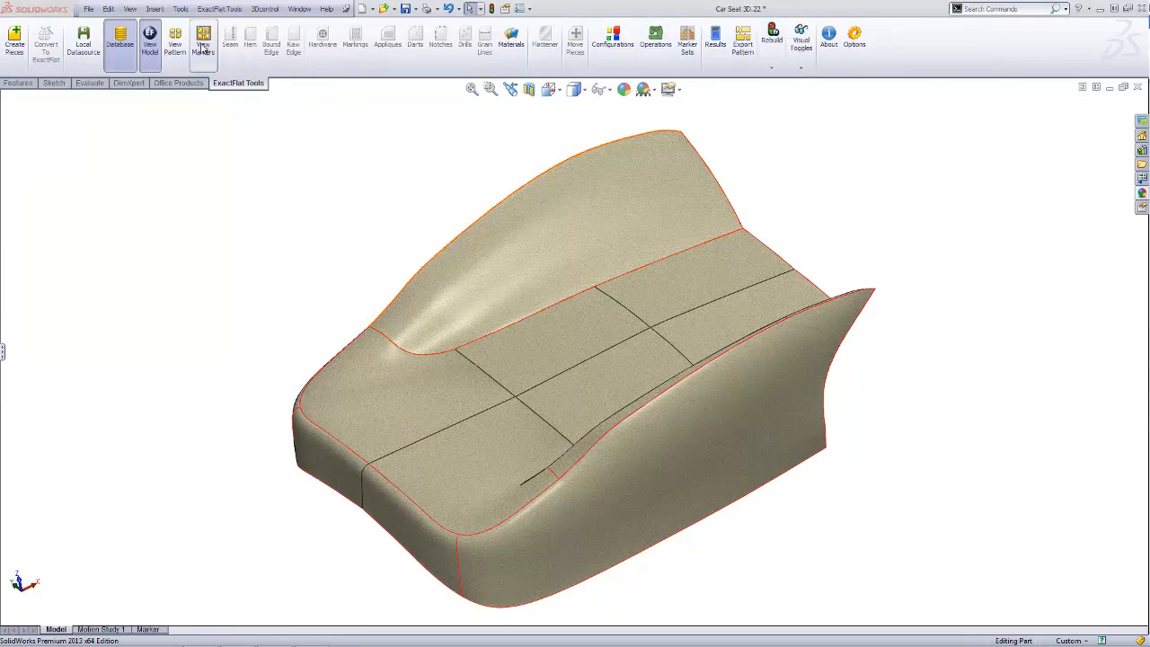
Show the seat pieces as flattened 2D patterns with View Pattern
{"action": "left_click", "coordinate": [174, 44]}
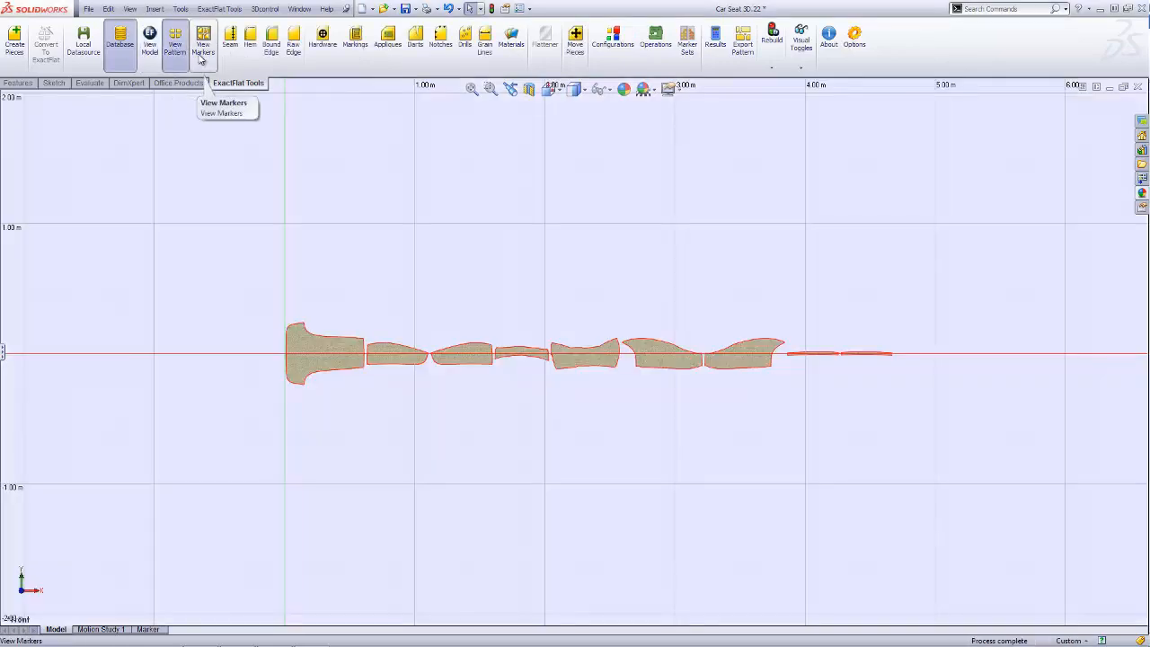
{"action": "mouse_move", "coordinate": [250, 41]}
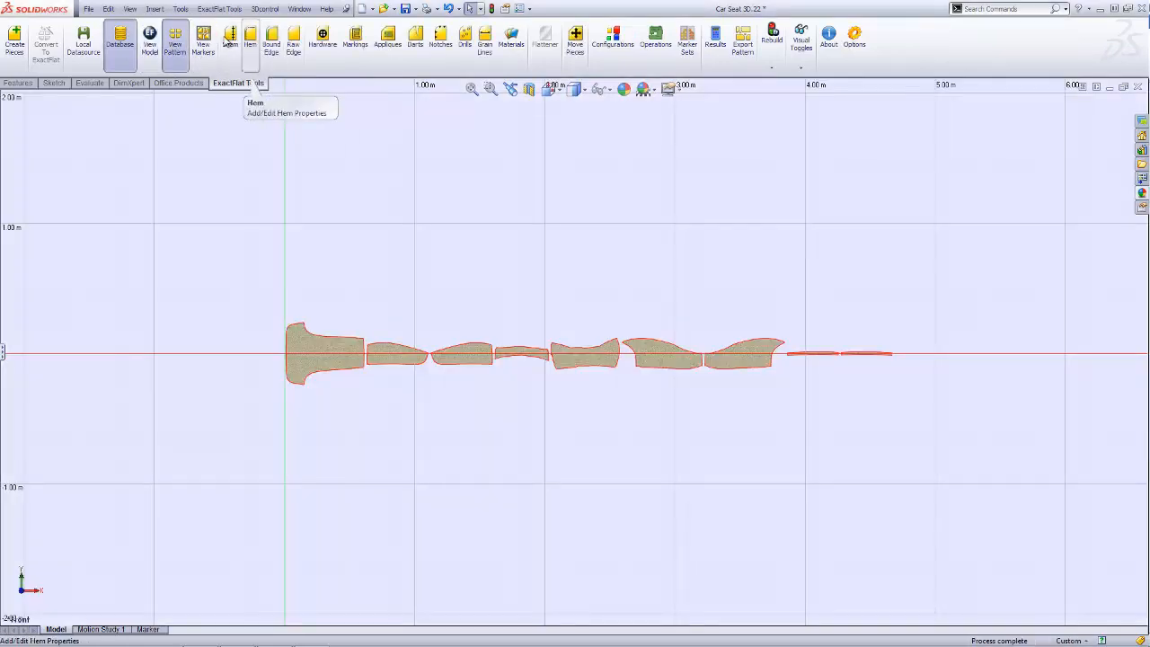